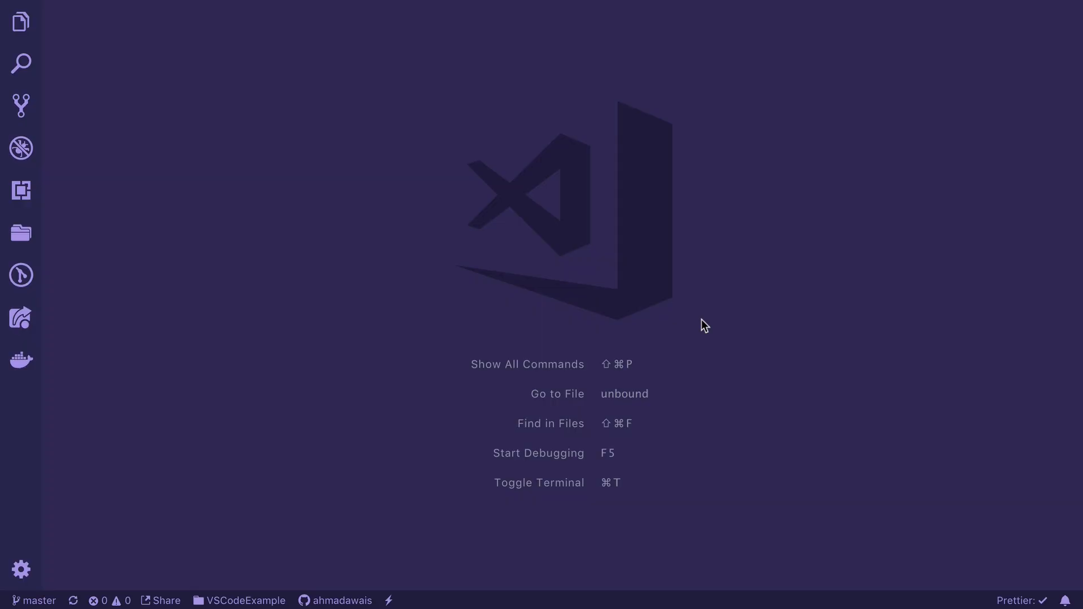
pyautogui.moveTo(474, 403)
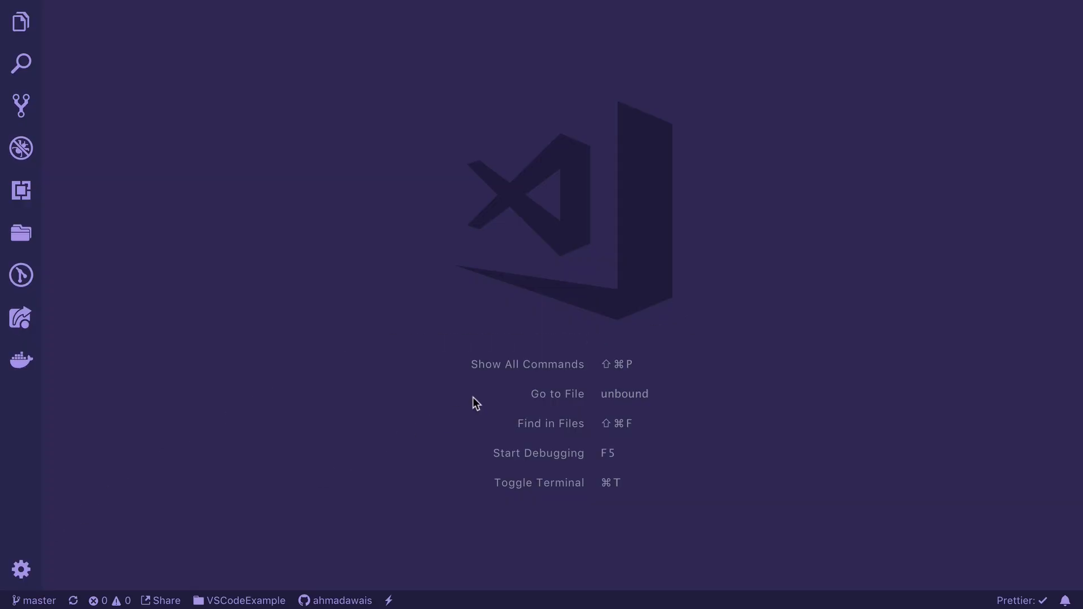
pyautogui.moveTo(440, 166)
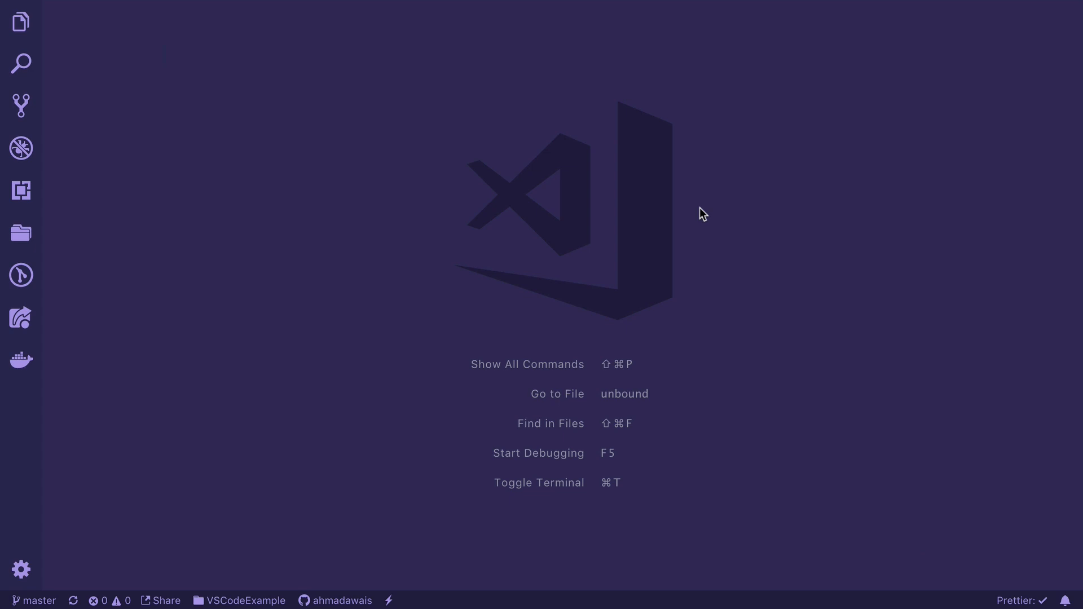
# Step: Open the Settings editor from the Command Palette and search for 'settings'
pyautogui.write('se')
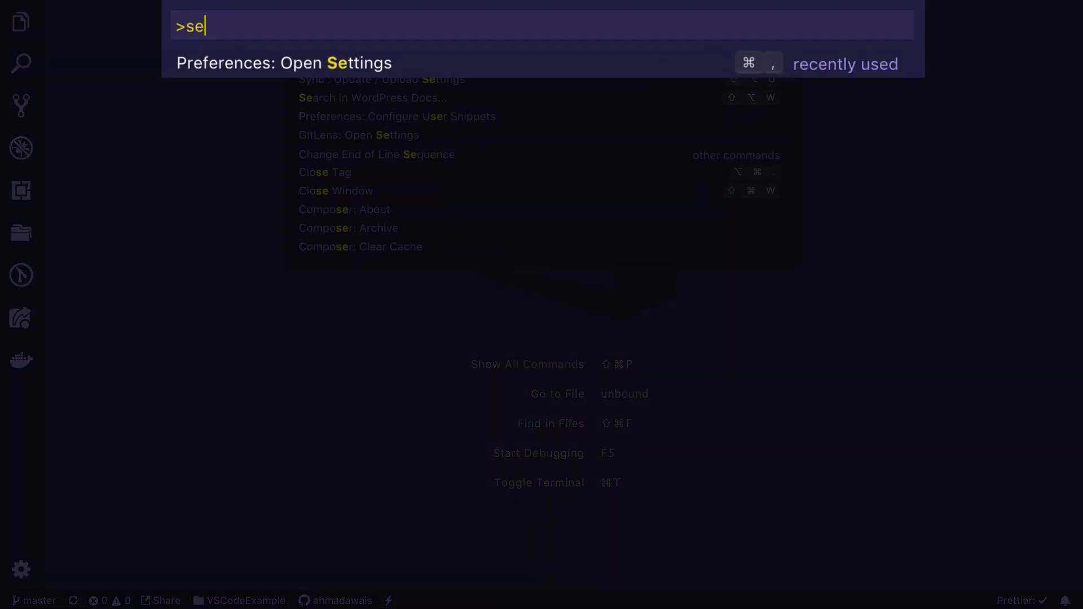
pyautogui.click(285, 63)
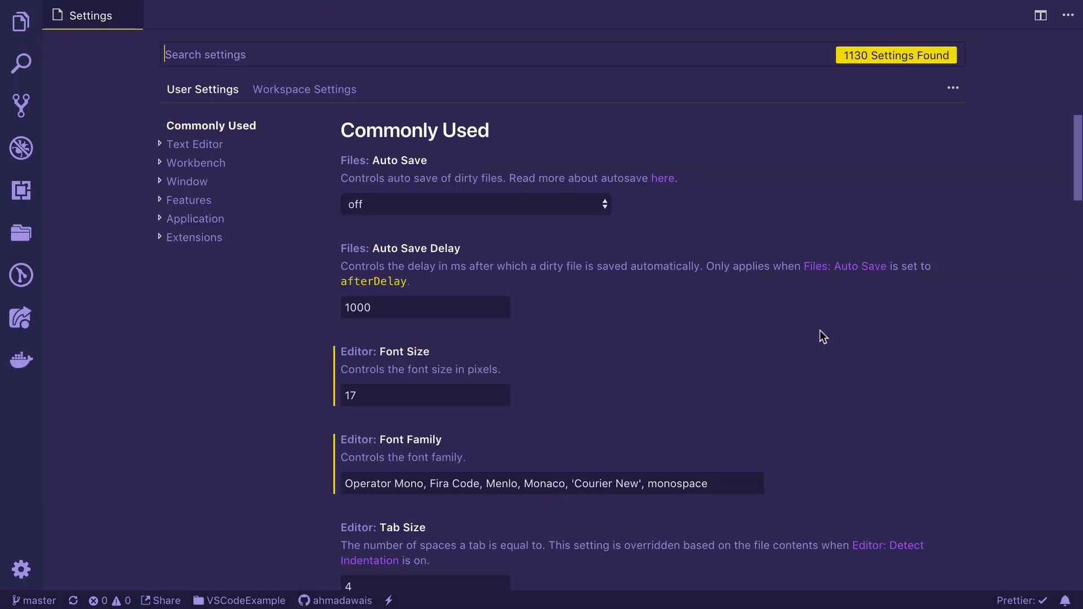
pyautogui.scroll(-3)
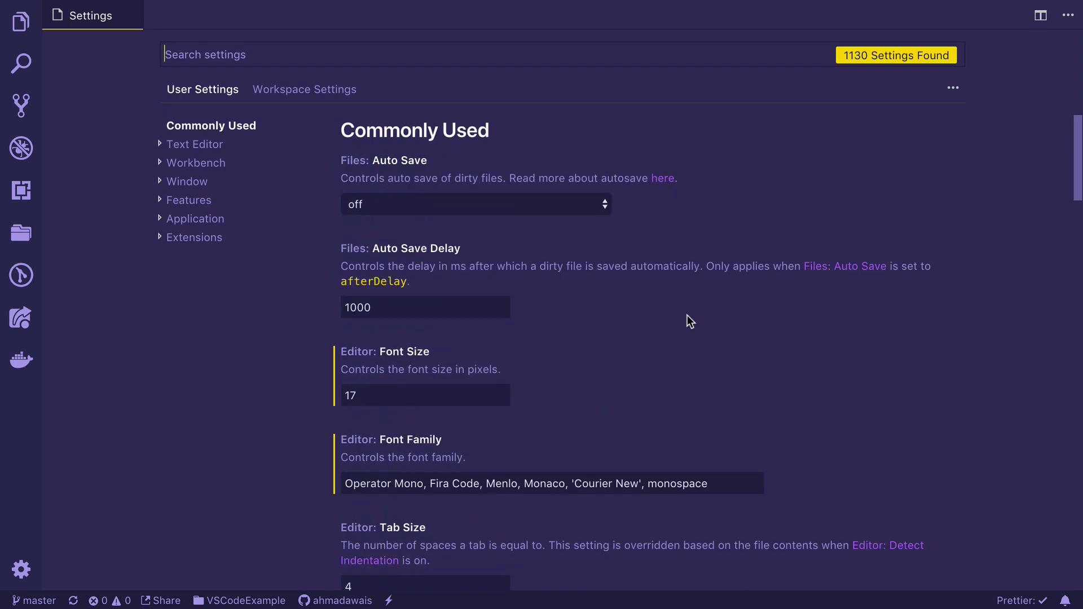
pyautogui.moveTo(955, 124)
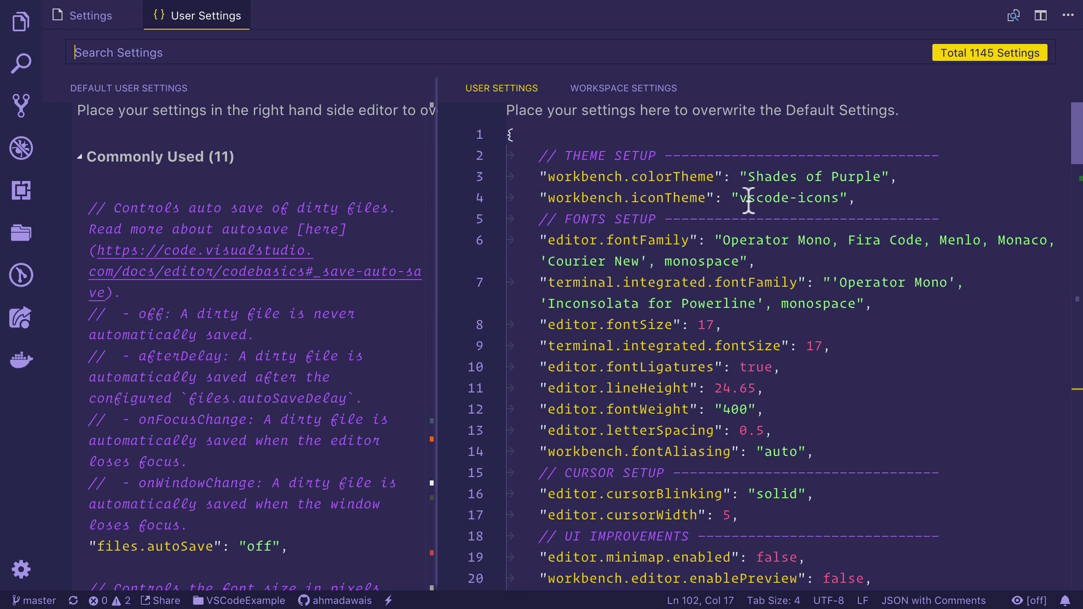
pyautogui.moveTo(820, 312)
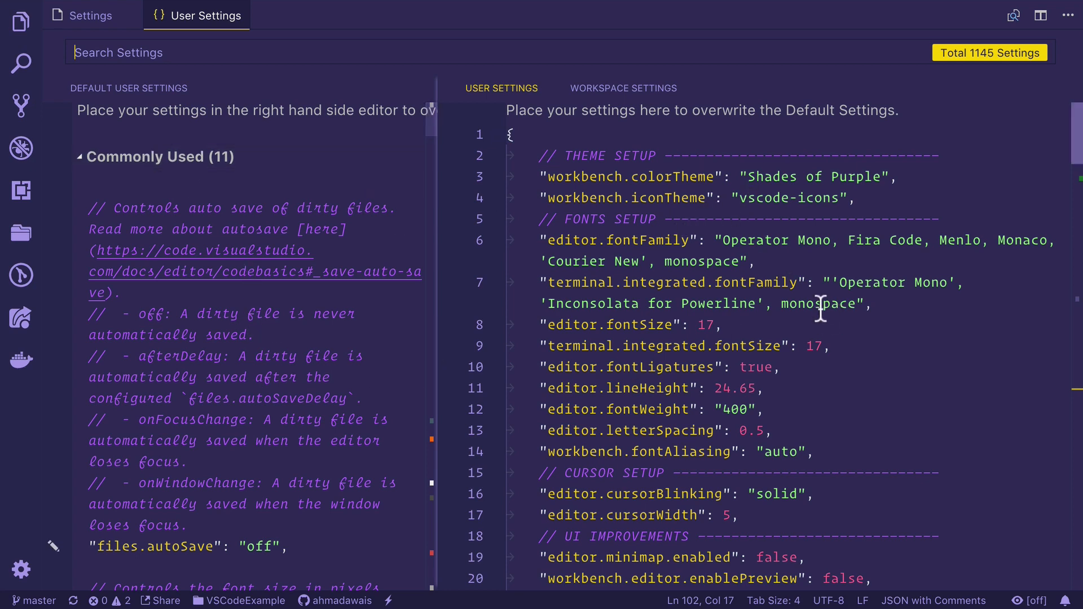
pyautogui.moveTo(736, 303)
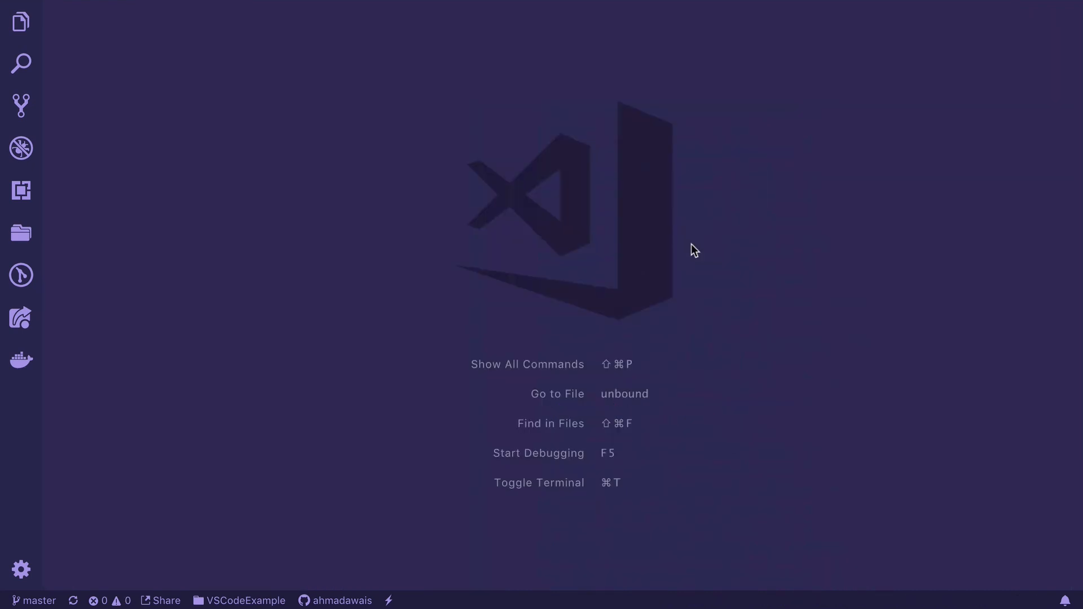
pyautogui.write('set')
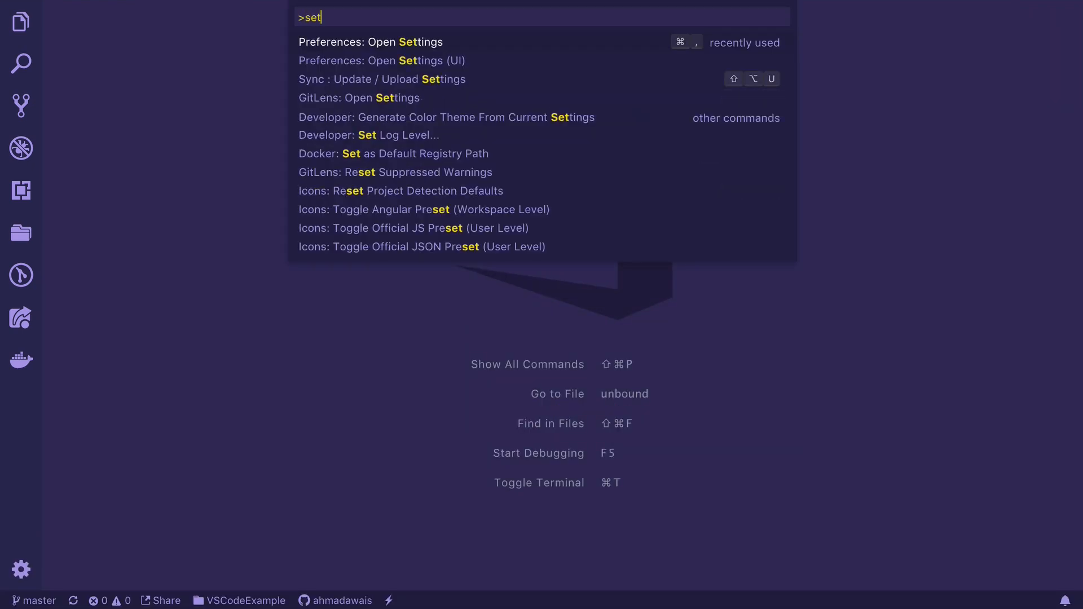
pyautogui.click(381, 60)
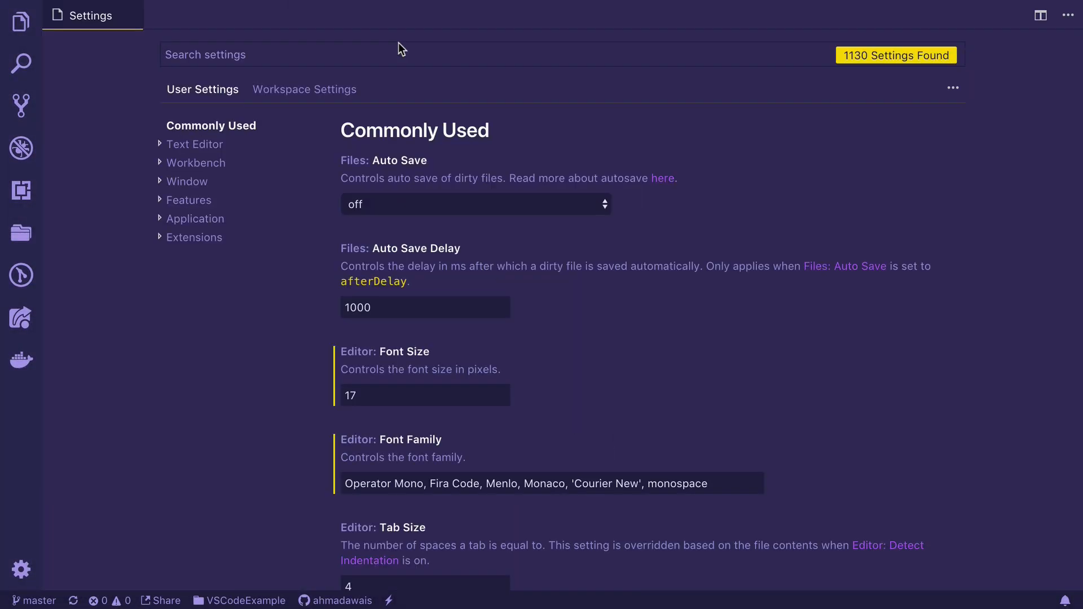
pyautogui.write('settings')
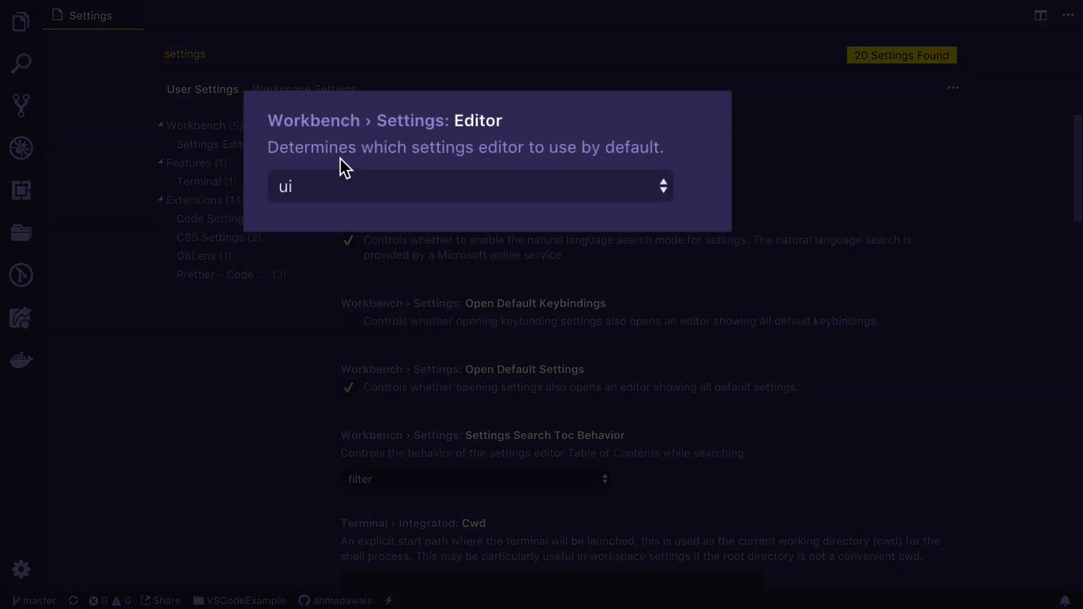
pyautogui.moveTo(598, 166)
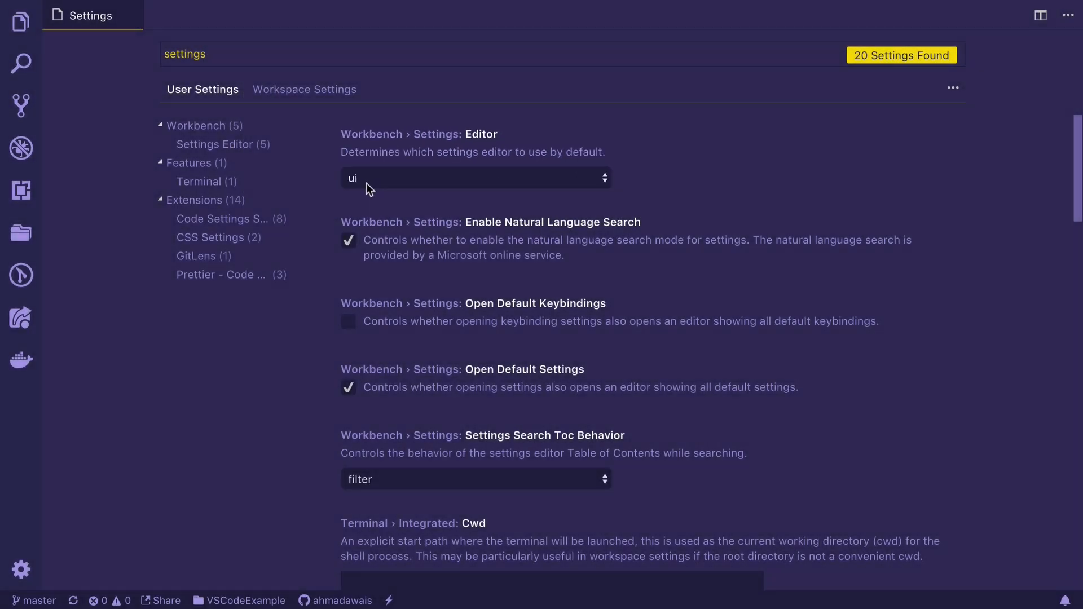
# Step: Set the Workbench › Settings: Editor dropdown to json
pyautogui.click(474, 178)
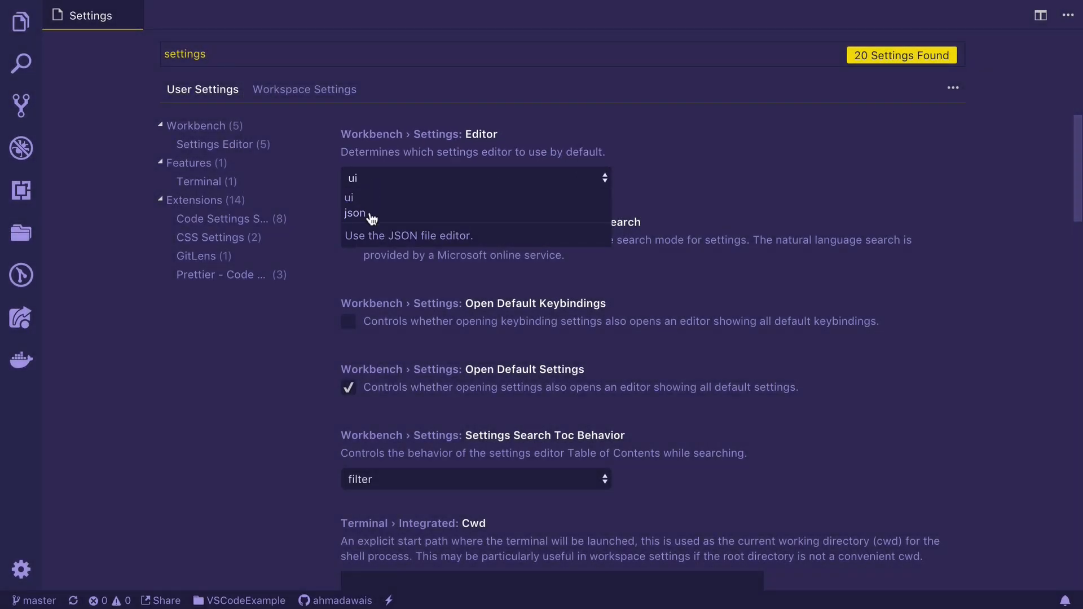
pyautogui.click(354, 213)
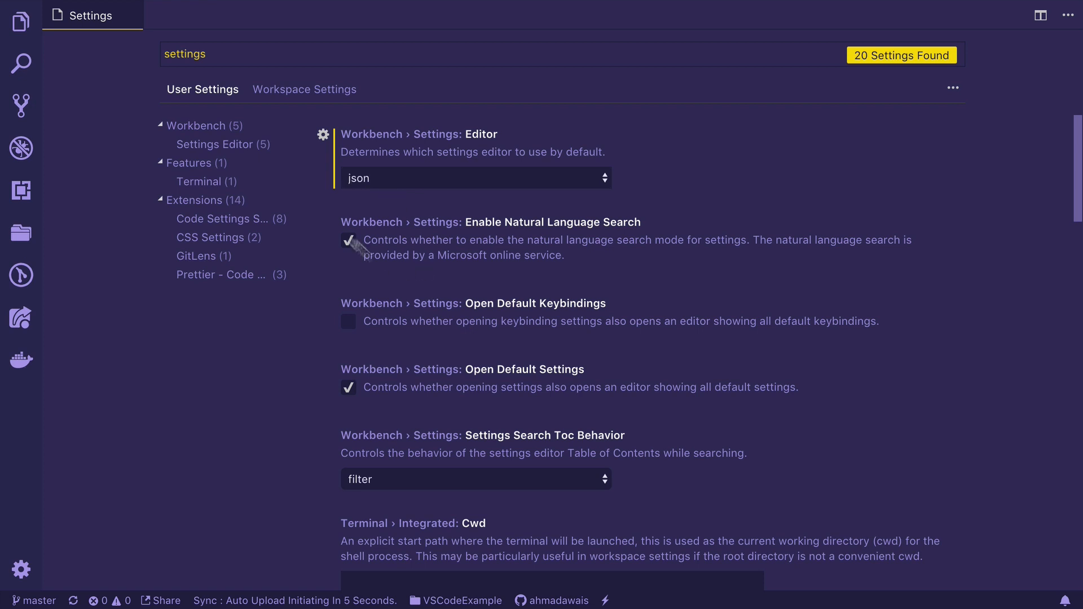
pyautogui.click(348, 240)
pyautogui.write(' use split json')
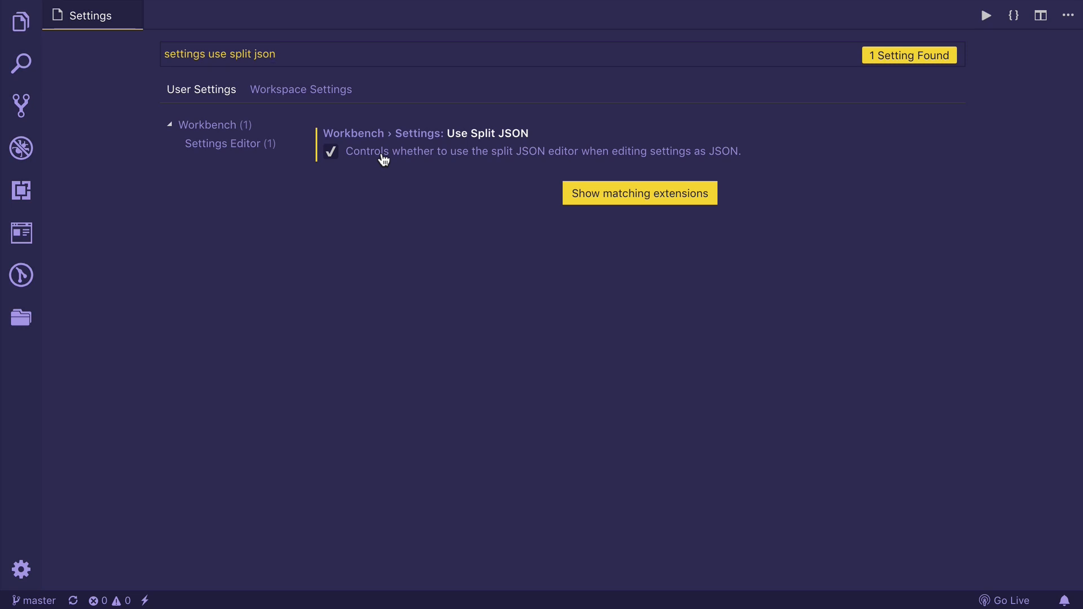
# Step: Tick Workbench › Settings: Use Split JSON, then reopen settings with Cmd+,
pyautogui.click(330, 151)
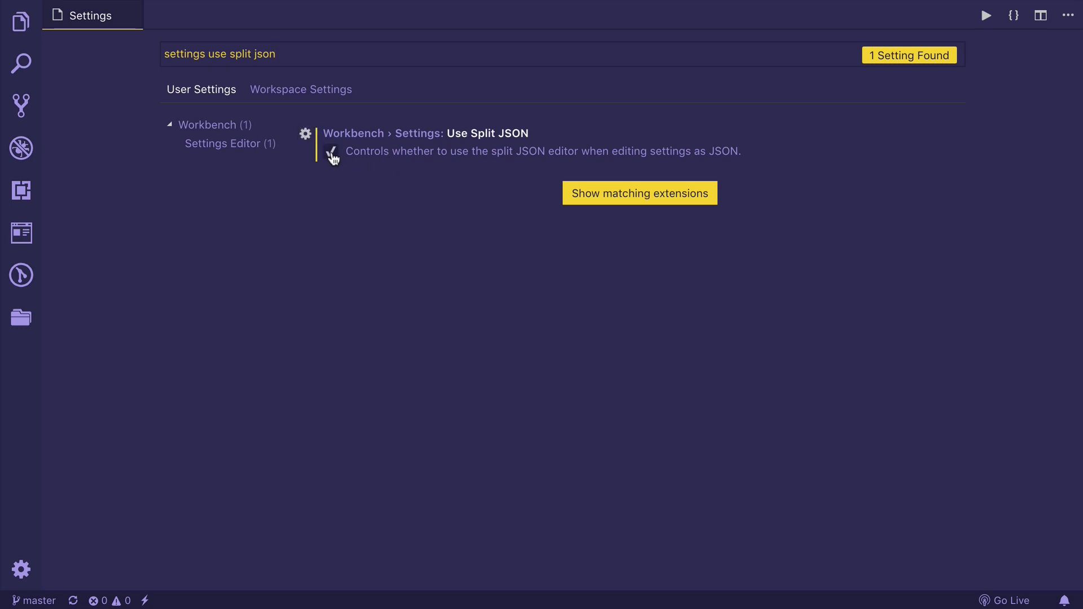
pyautogui.click(331, 151)
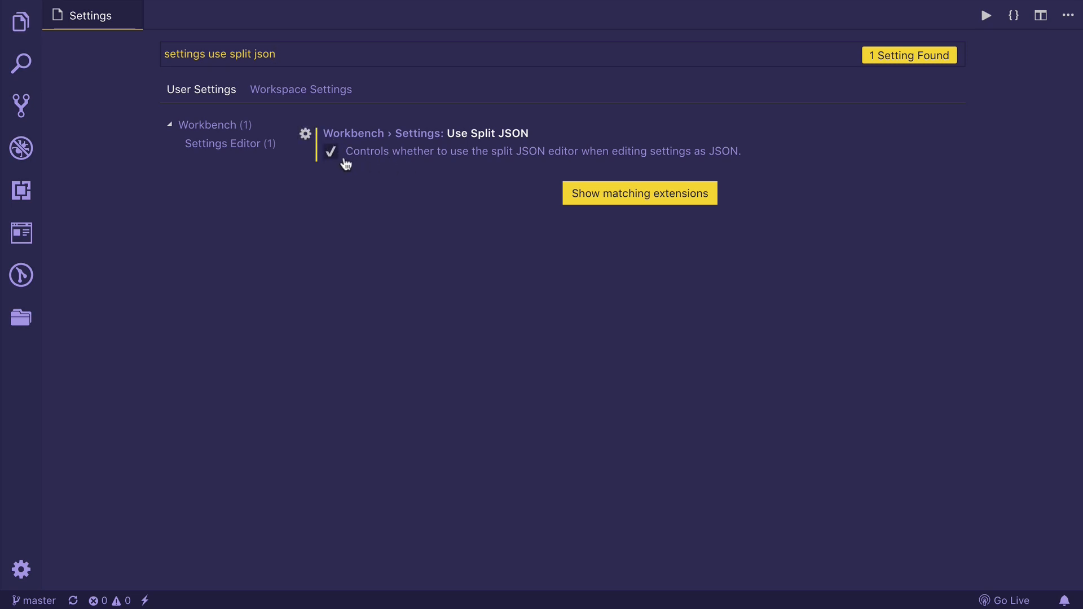
pyautogui.moveTo(516, 159)
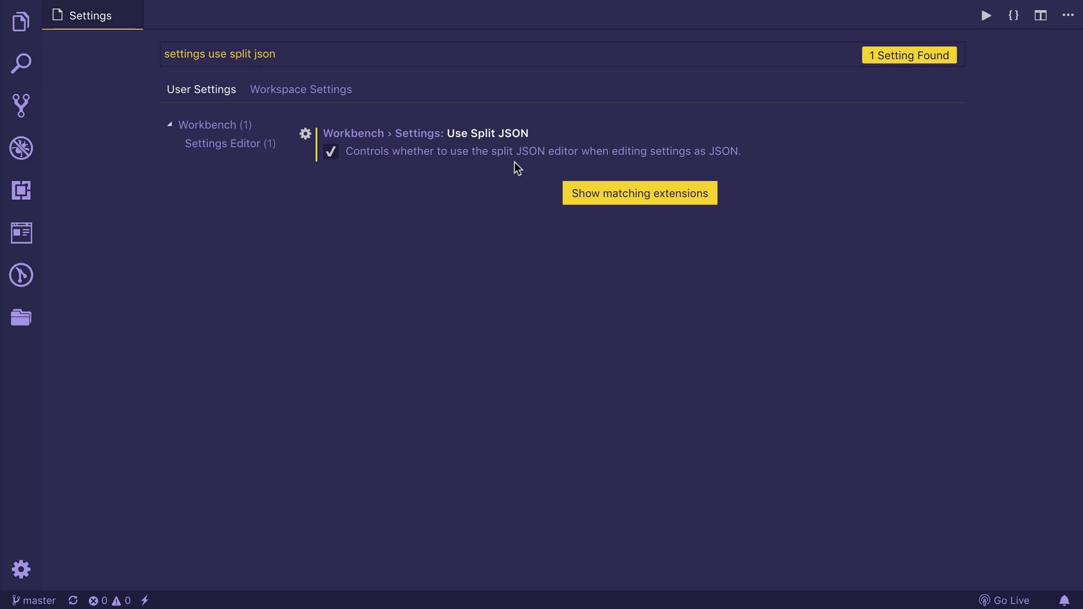
pyautogui.press('cmd+,')
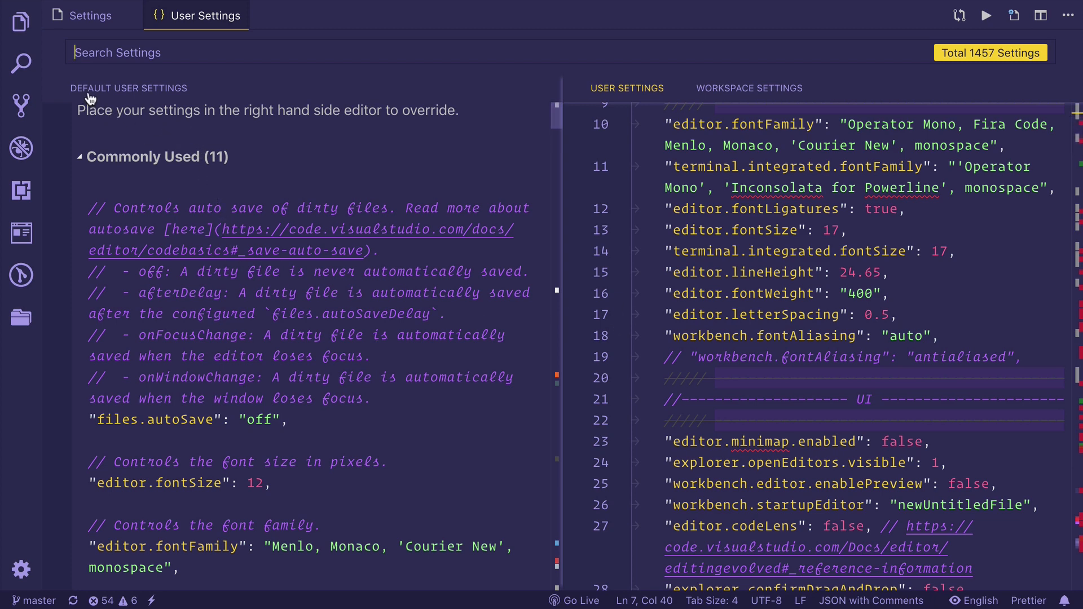
pyautogui.moveTo(636, 105)
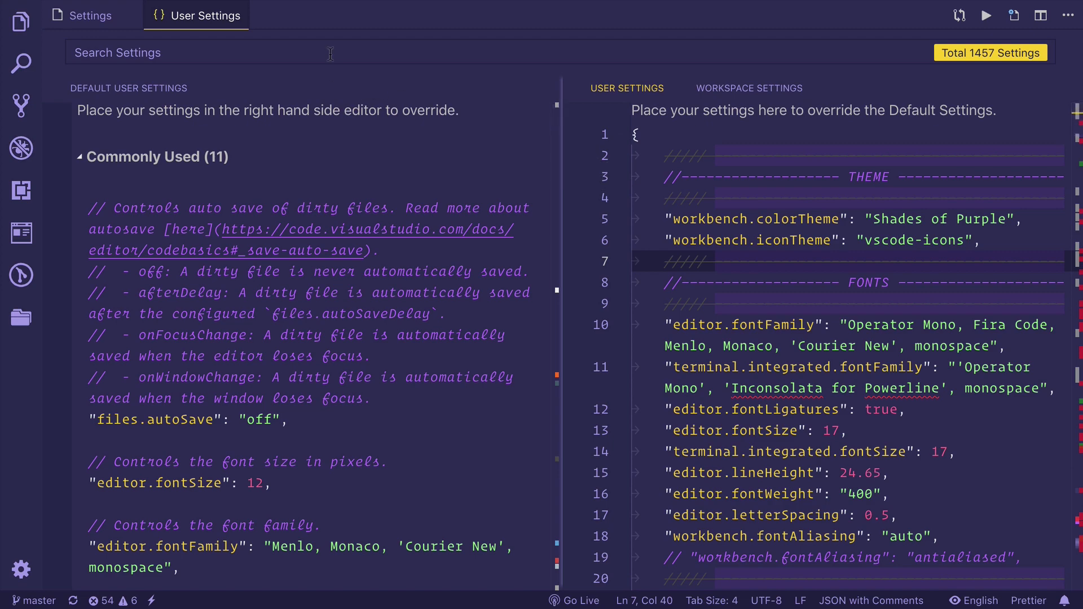
# Step: Close the split default/user settings JSON editor with Cmd+W
pyautogui.press('cmd+w')
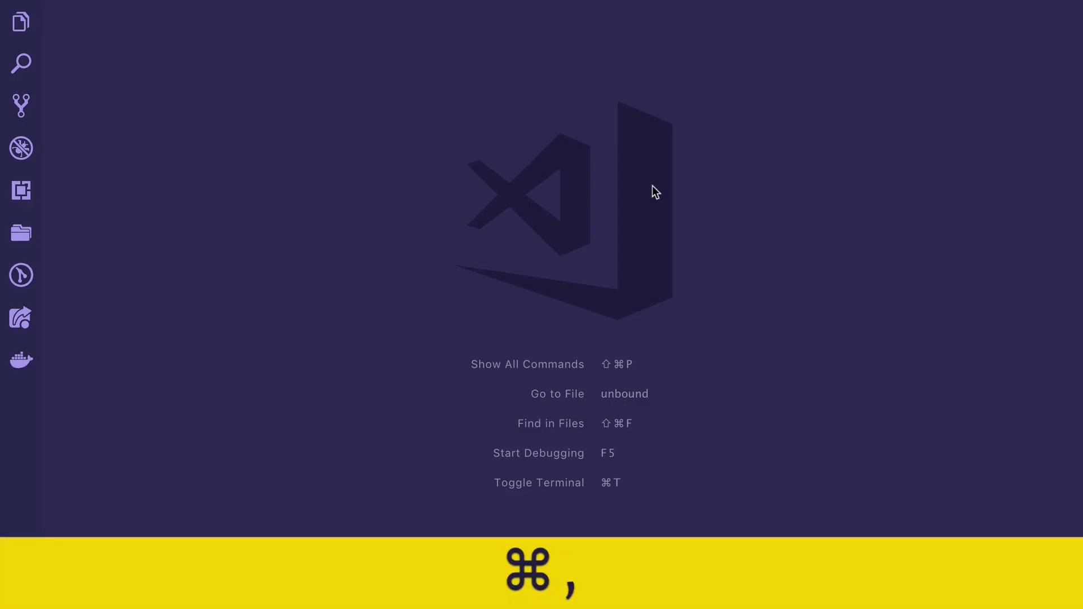
pyautogui.press('Cmd+,')
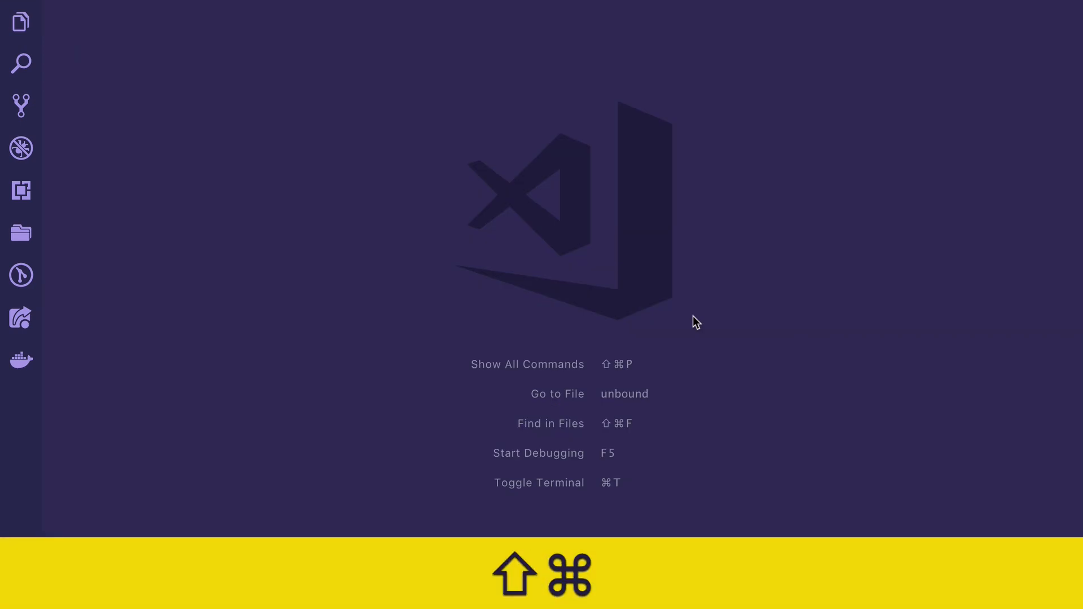
pyautogui.write('open setting')
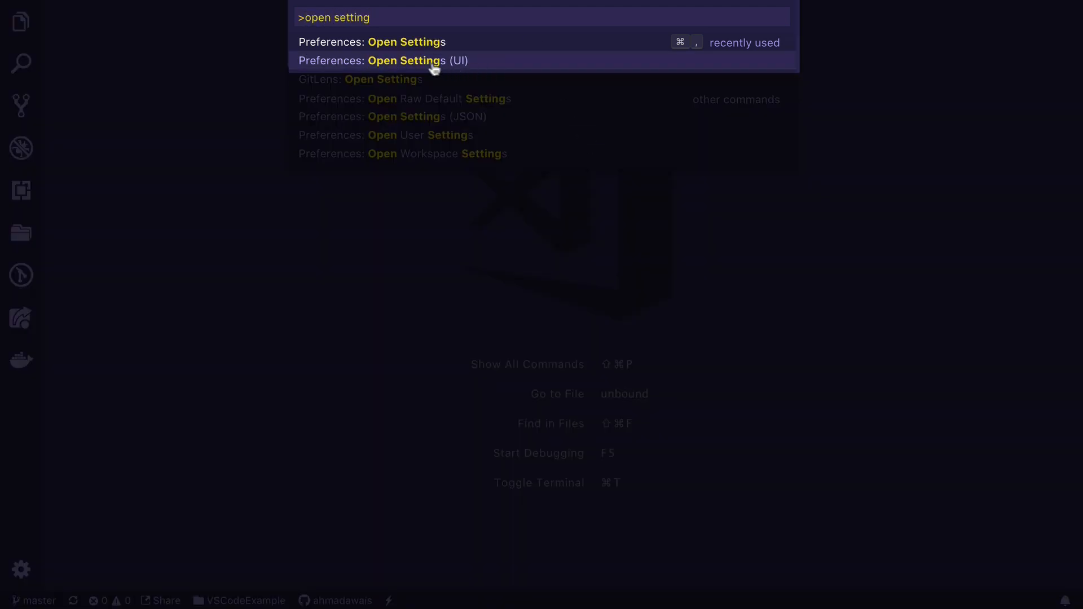
pyautogui.click(405, 60)
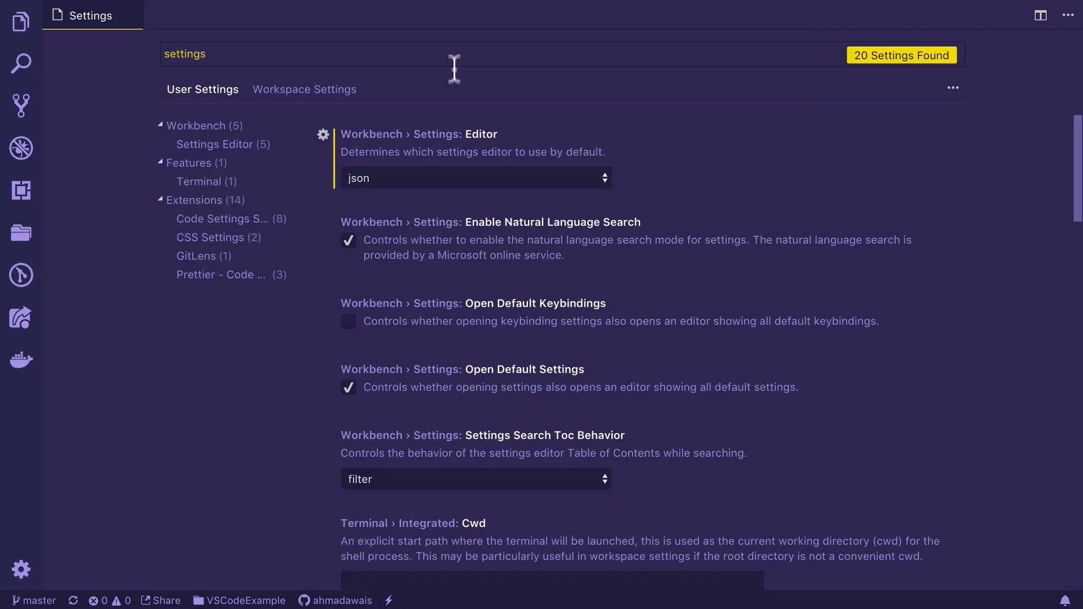
pyautogui.moveTo(688, 247)
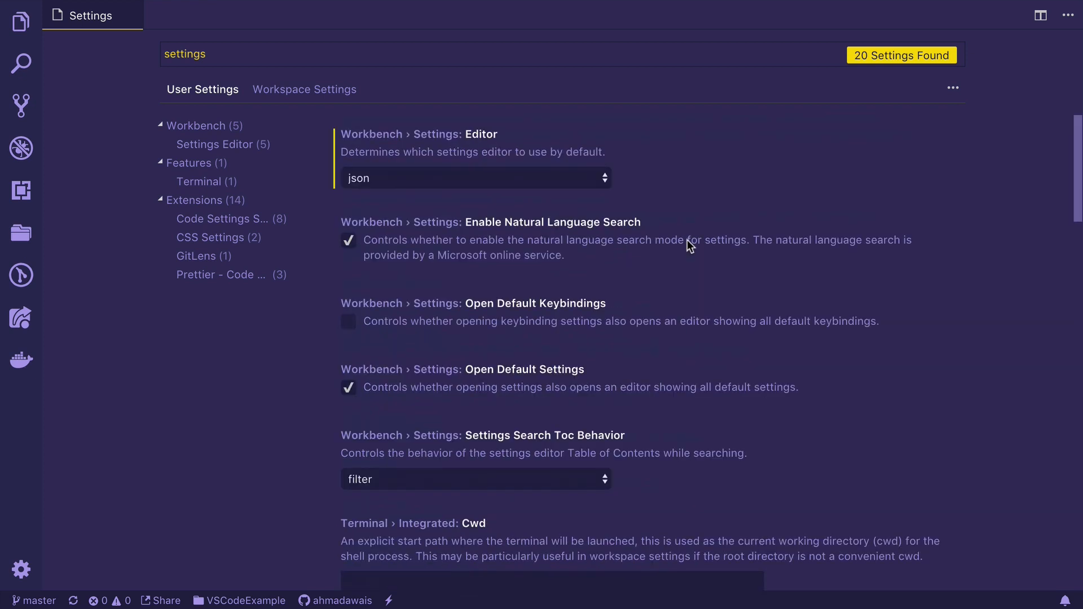
pyautogui.press('cmd+w')
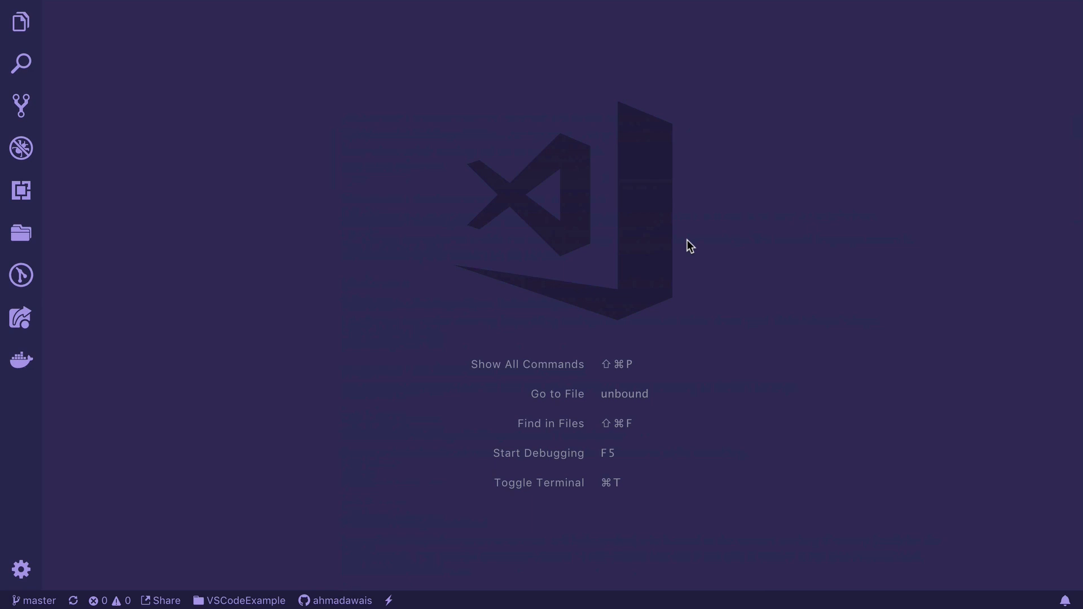
# Step: In Keyboard Shortcuts, search 'open setting' and bind Cmd+. to Open Settings (UI)
pyautogui.click(21, 569)
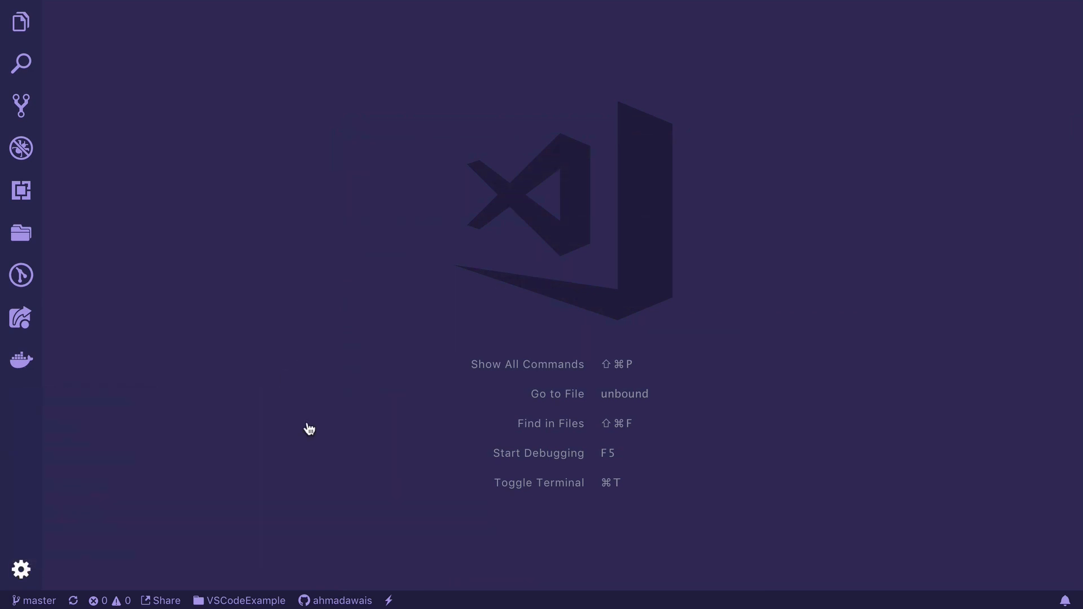
pyautogui.press('cmd+s')
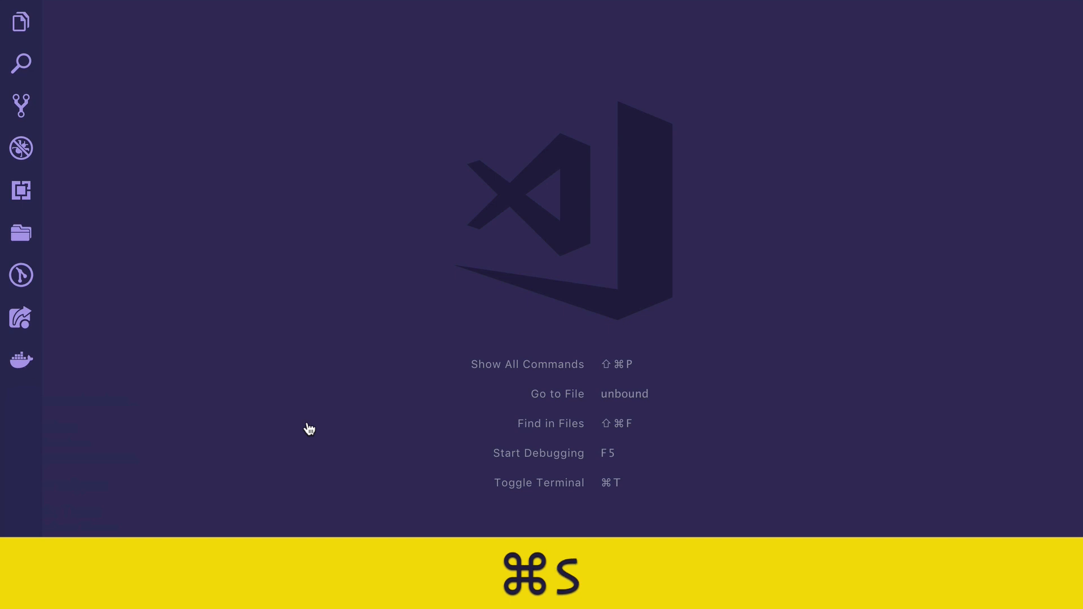
pyautogui.press('Cmd+K Cmd+S')
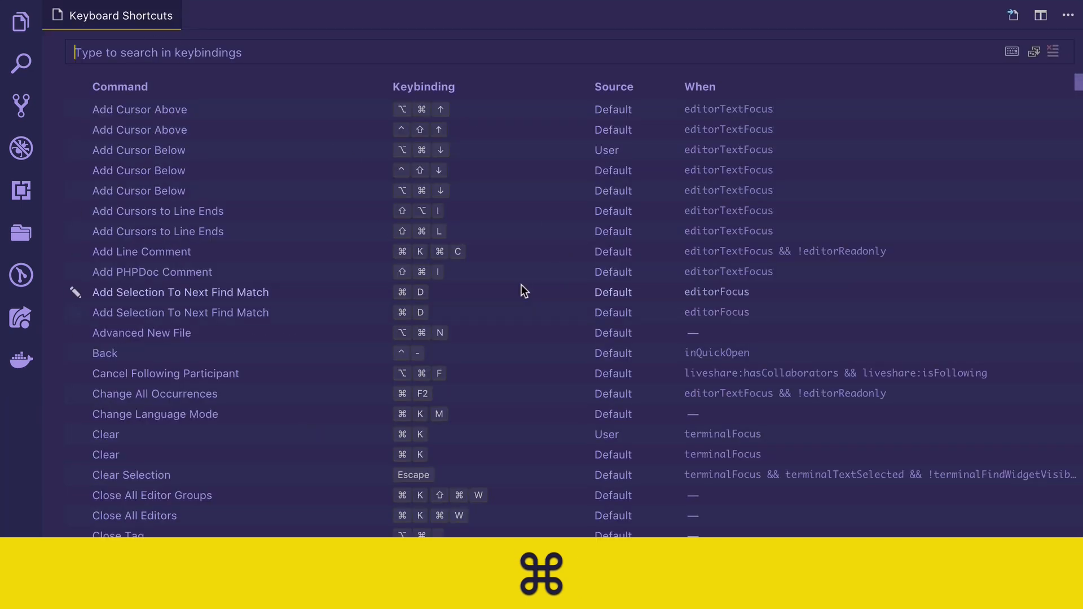
pyautogui.write('open settings')
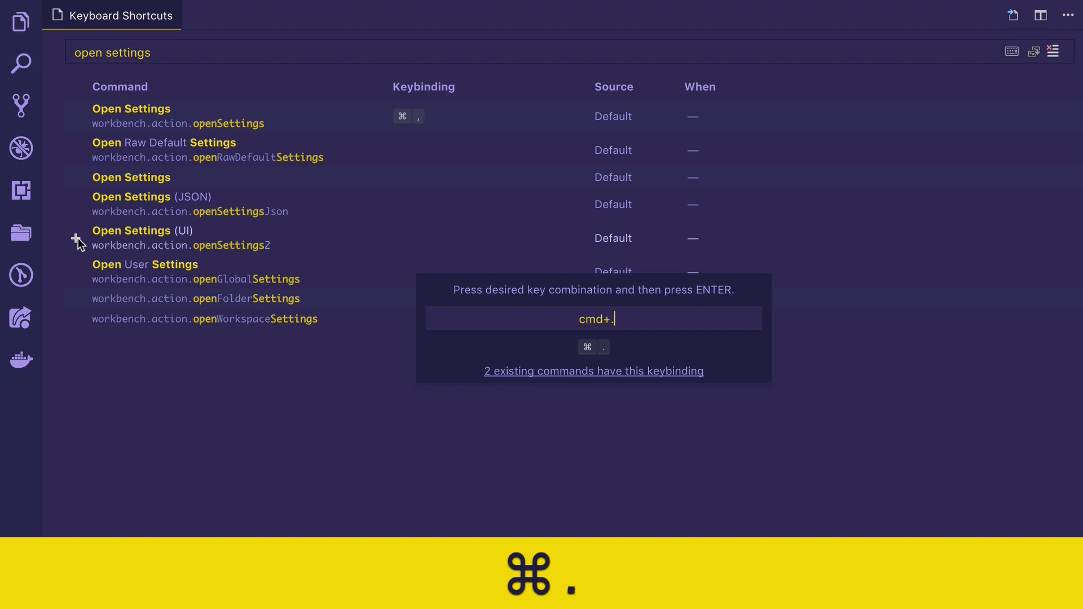
pyautogui.press('Enter')
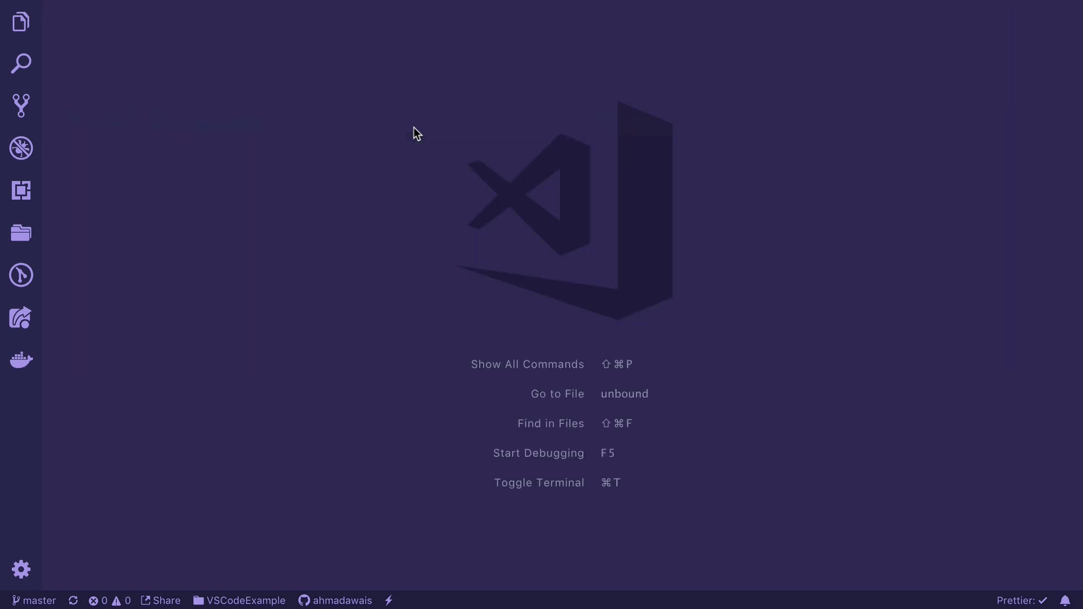
# Step: Reopen Keyboard Shortcuts to see Open Settings (UI) with its user-defined Cmd+. binding
pyautogui.press('cmd+,')
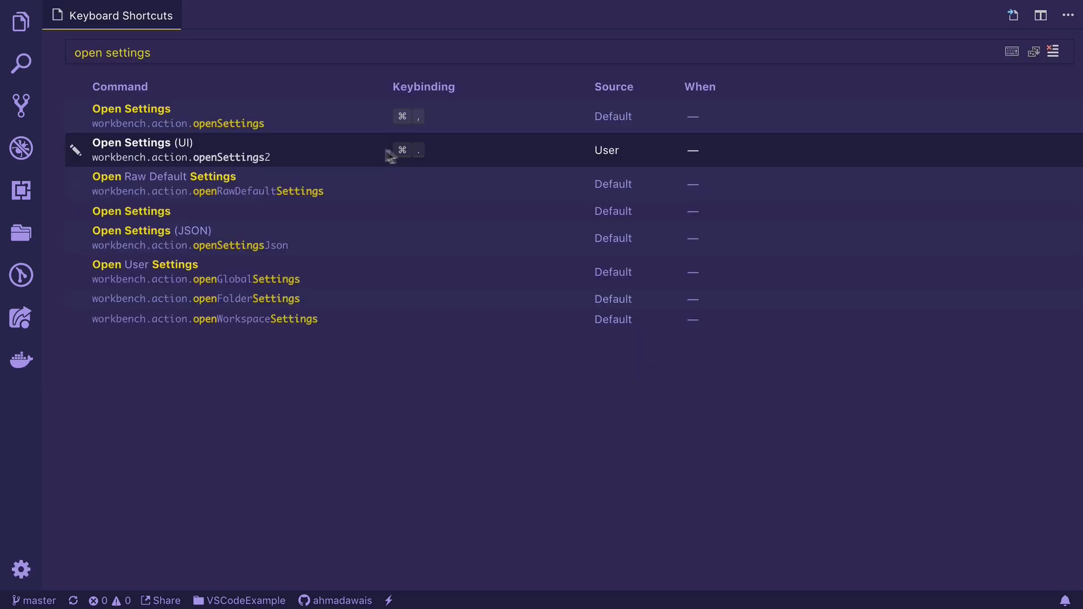
pyautogui.moveTo(411, 160)
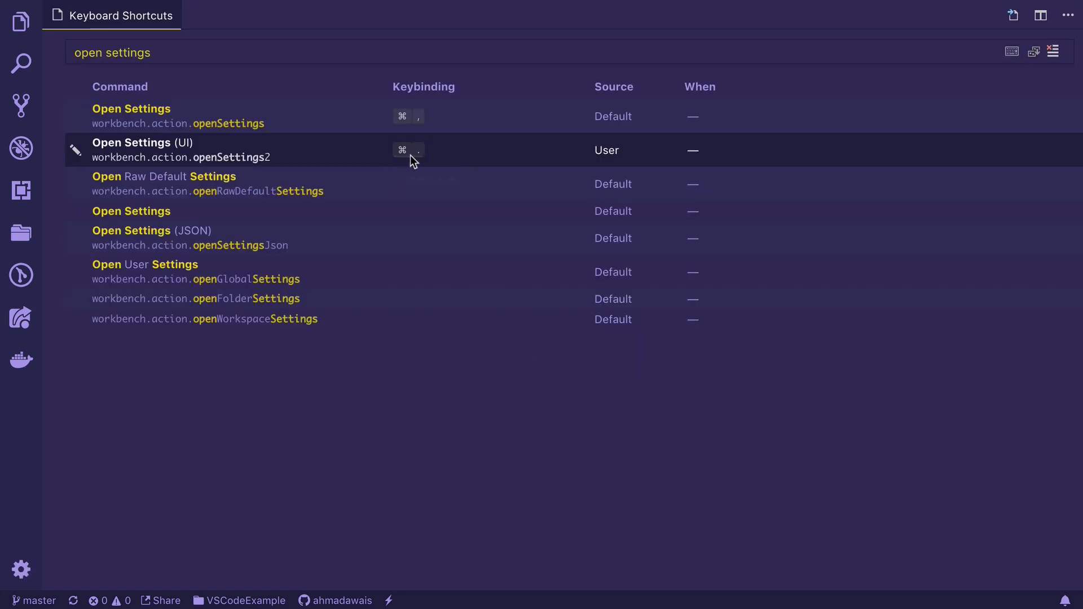